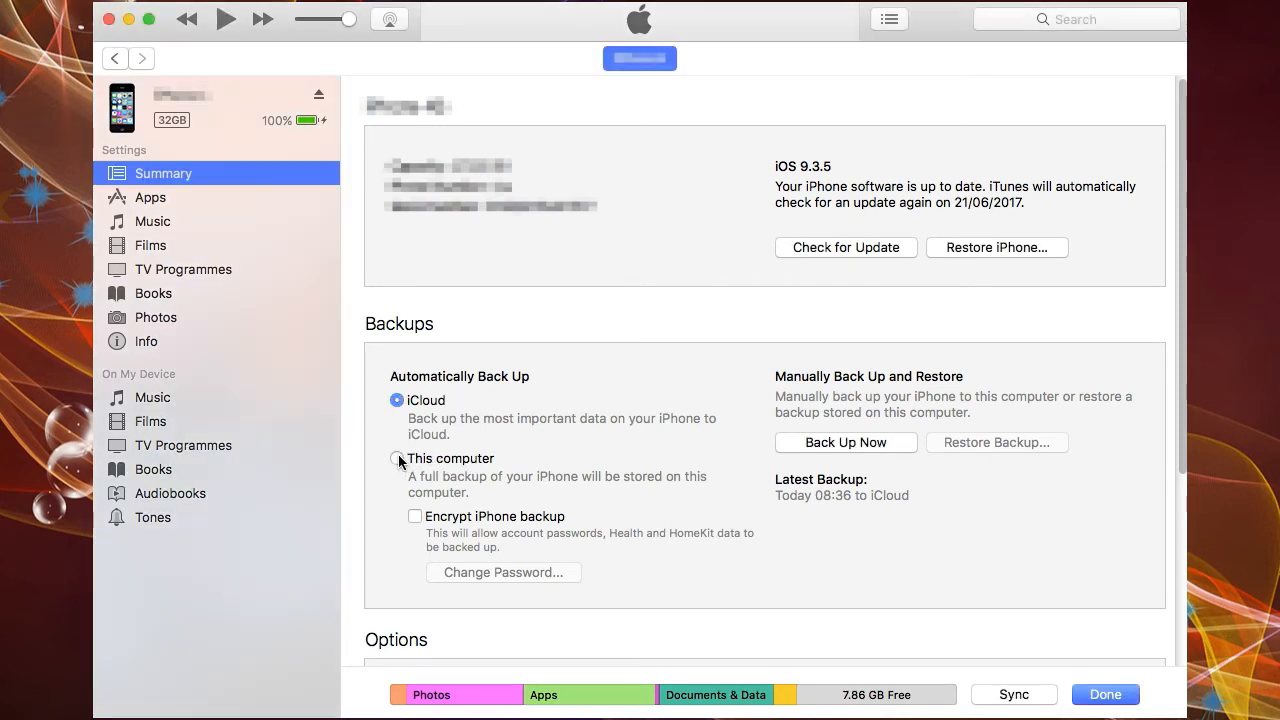
# - Start turning on encrypted iPhone backups, then abandon the backup password prompt
pyautogui.click(397, 458)
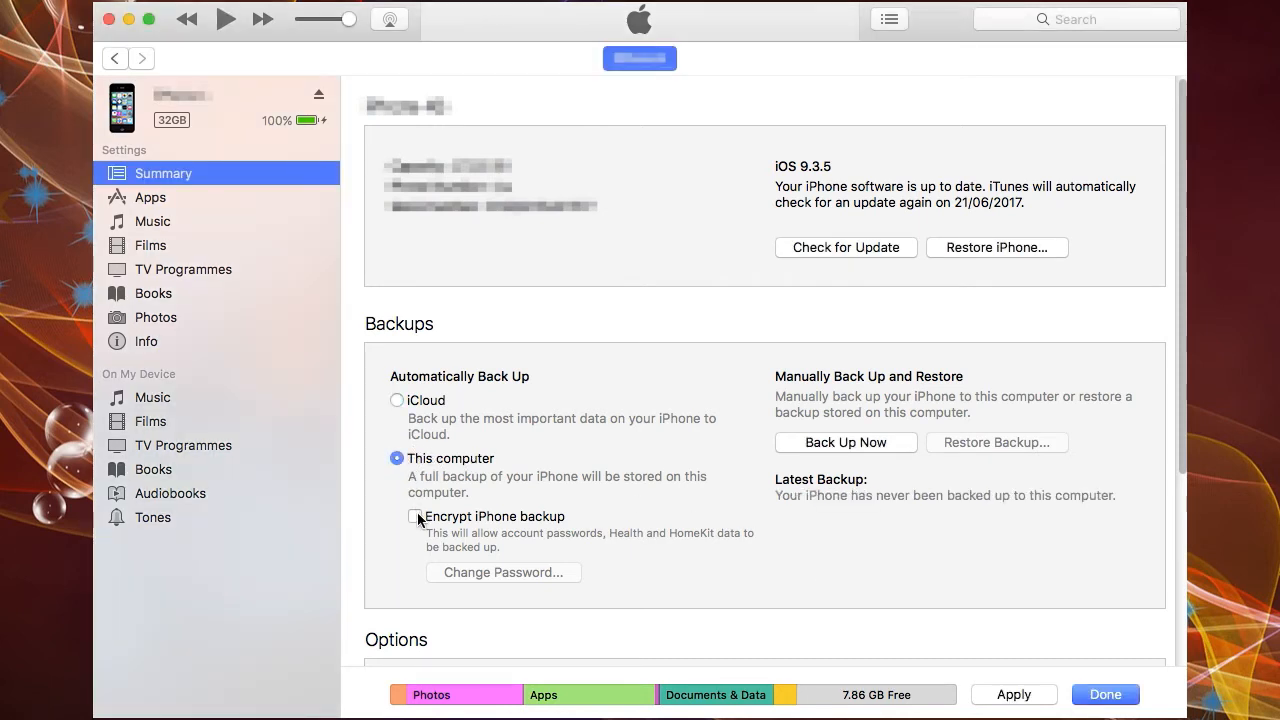
pyautogui.click(412, 516)
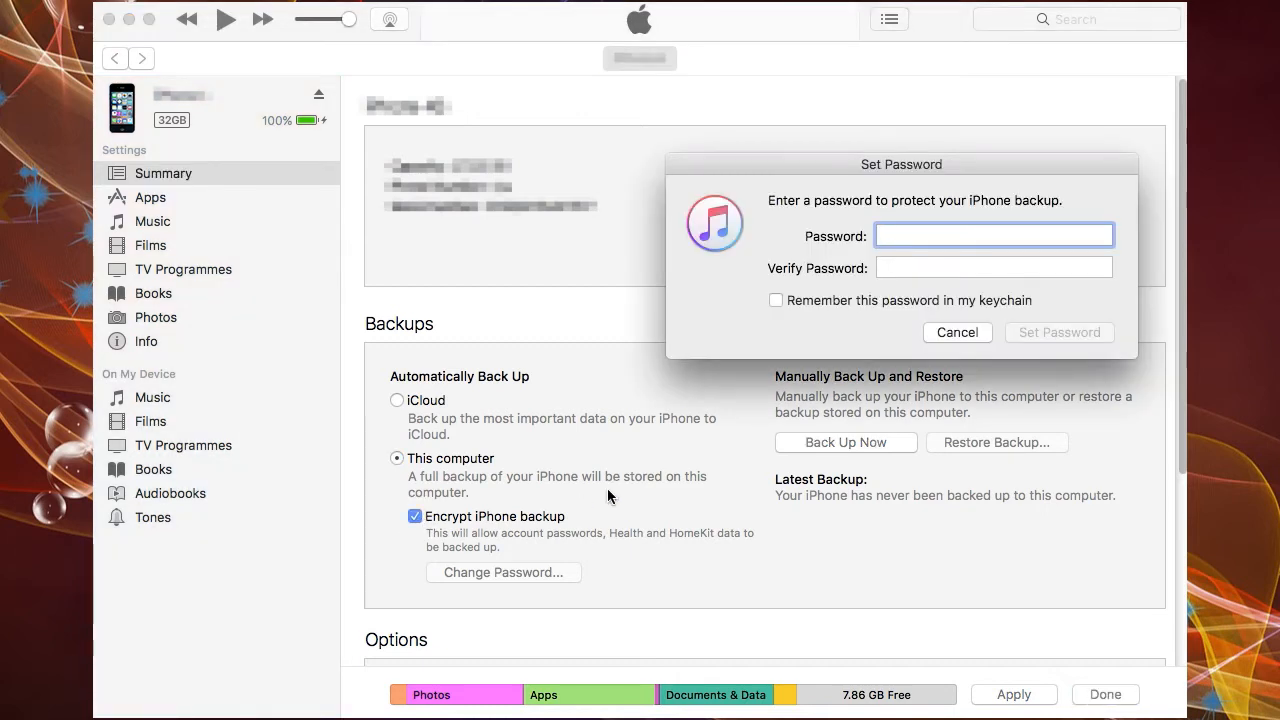
pyautogui.moveTo(957, 332)
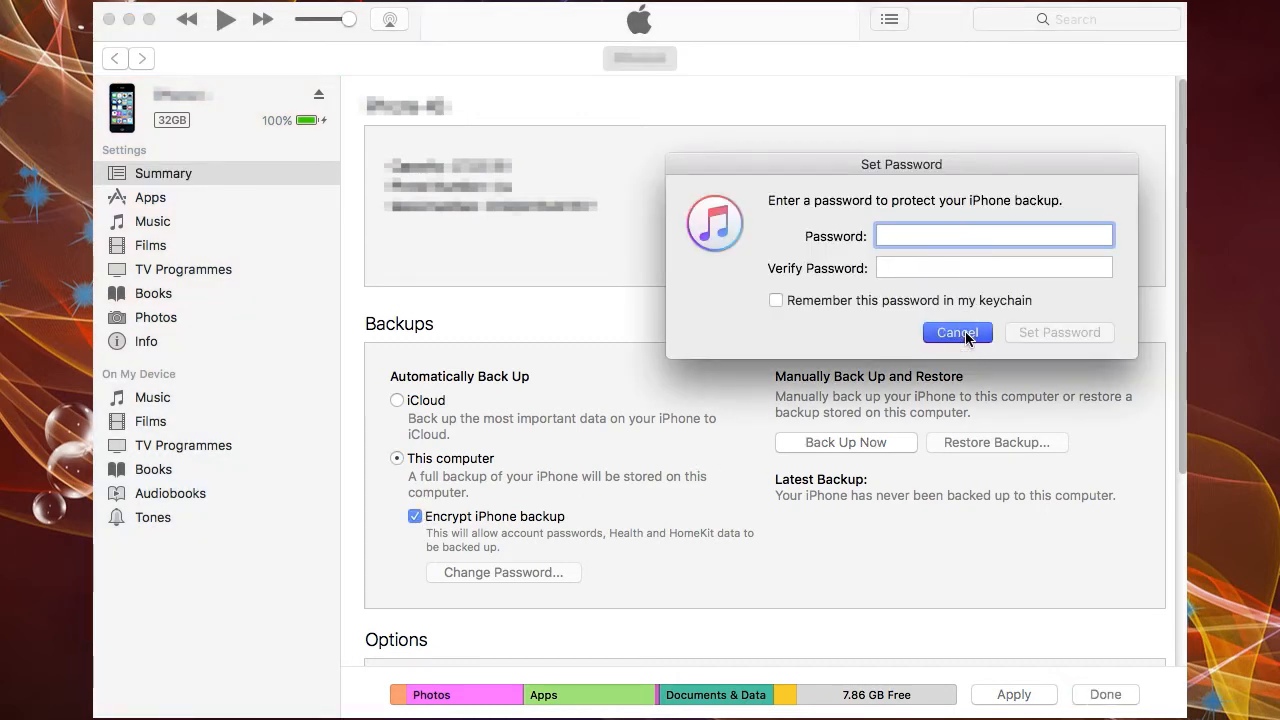
pyautogui.click(957, 332)
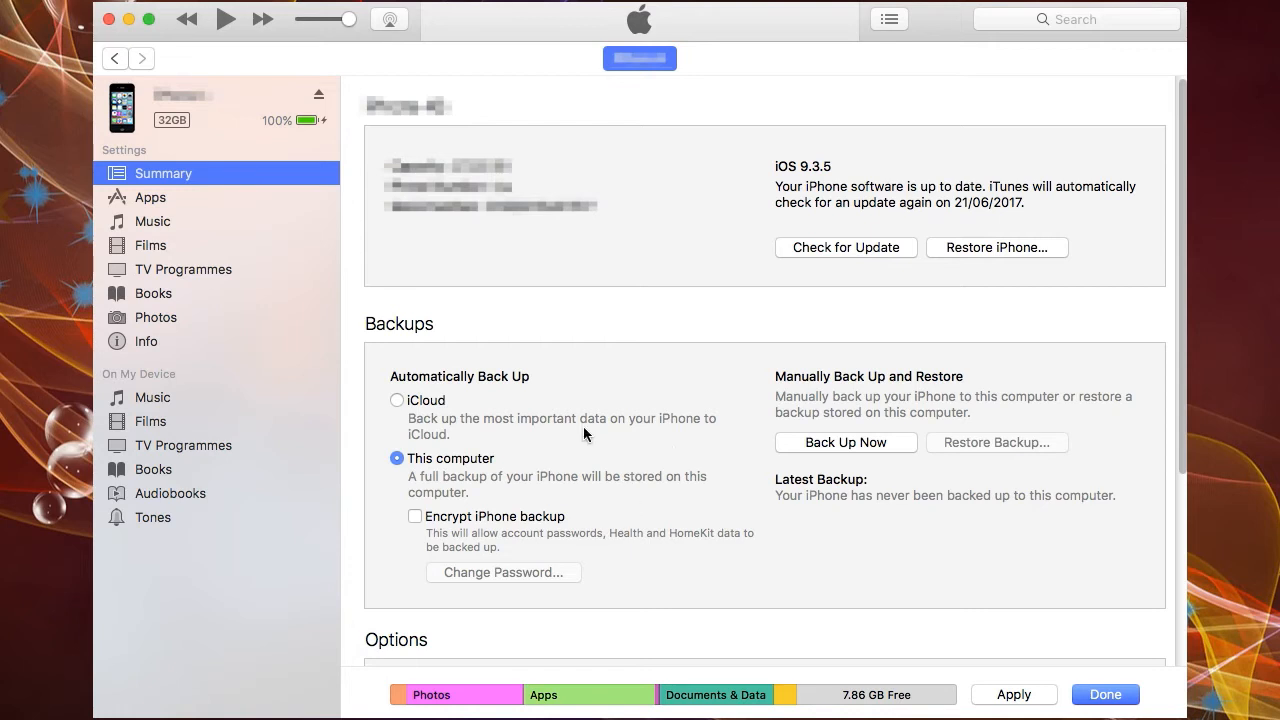
# - Make This computer the automatic backup destination and back up the iPhone now
pyautogui.click(397, 400)
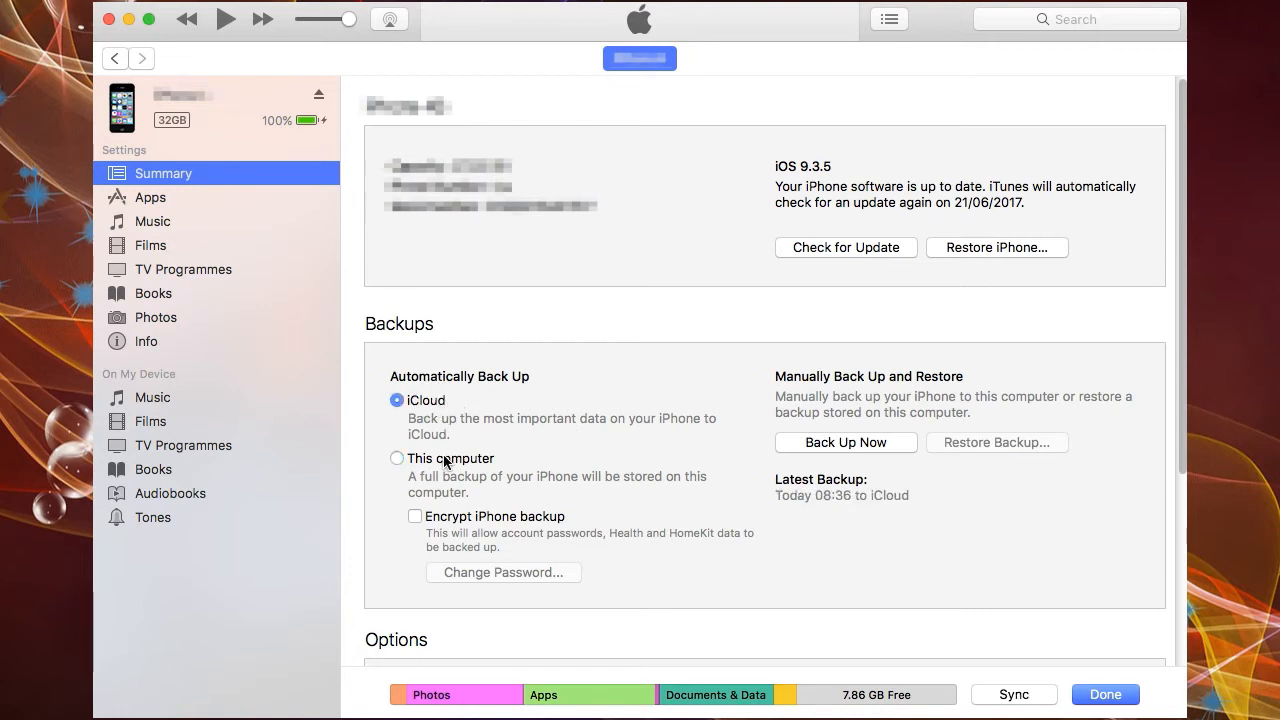
pyautogui.click(396, 458)
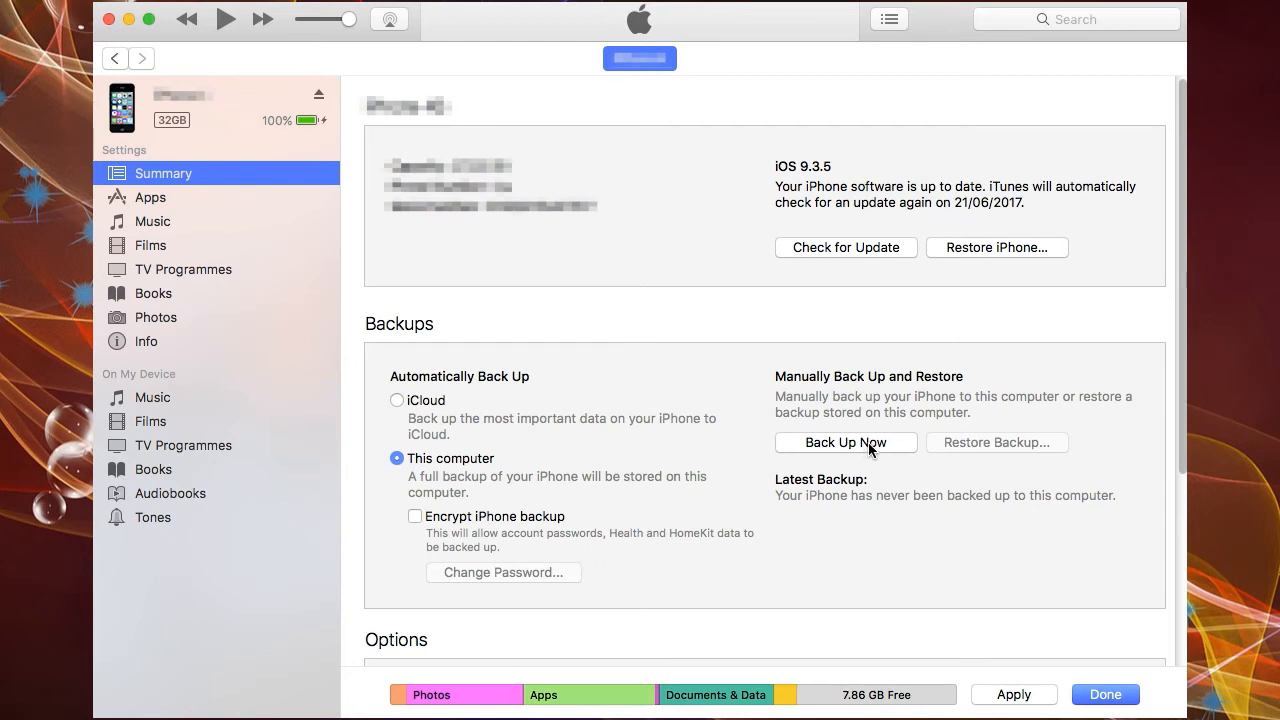
pyautogui.moveTo(872, 452)
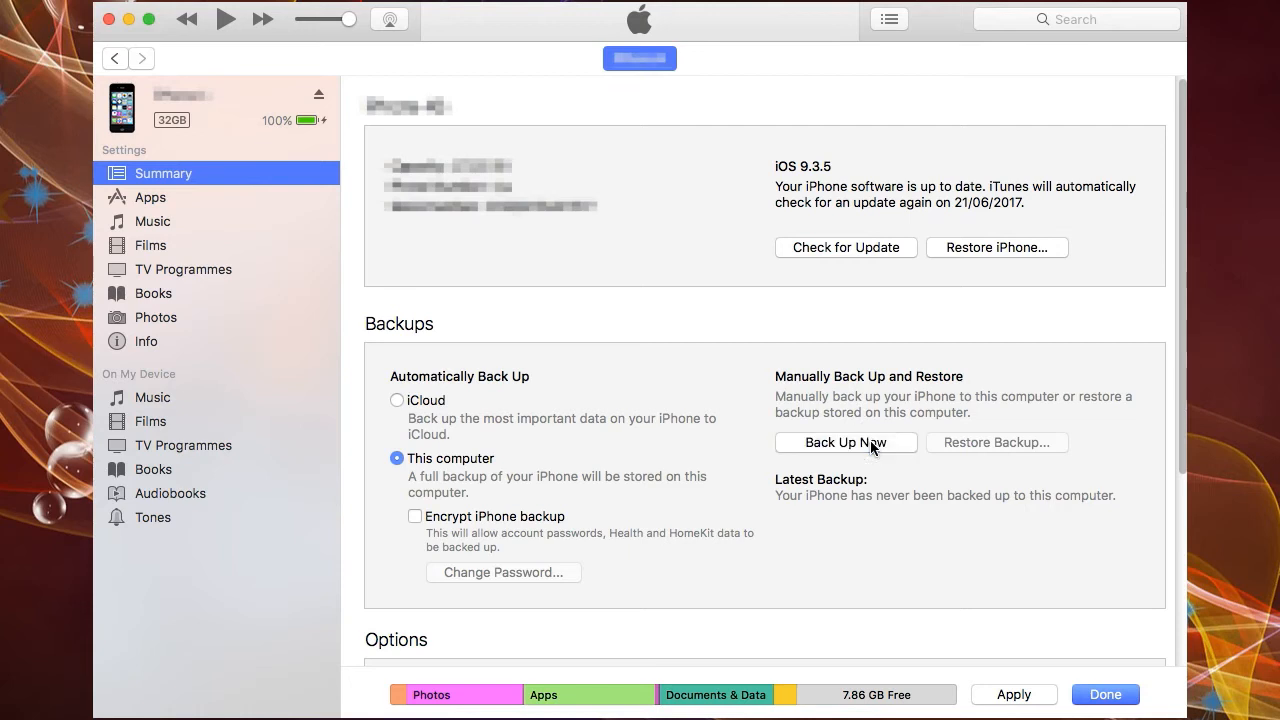
pyautogui.click(846, 442)
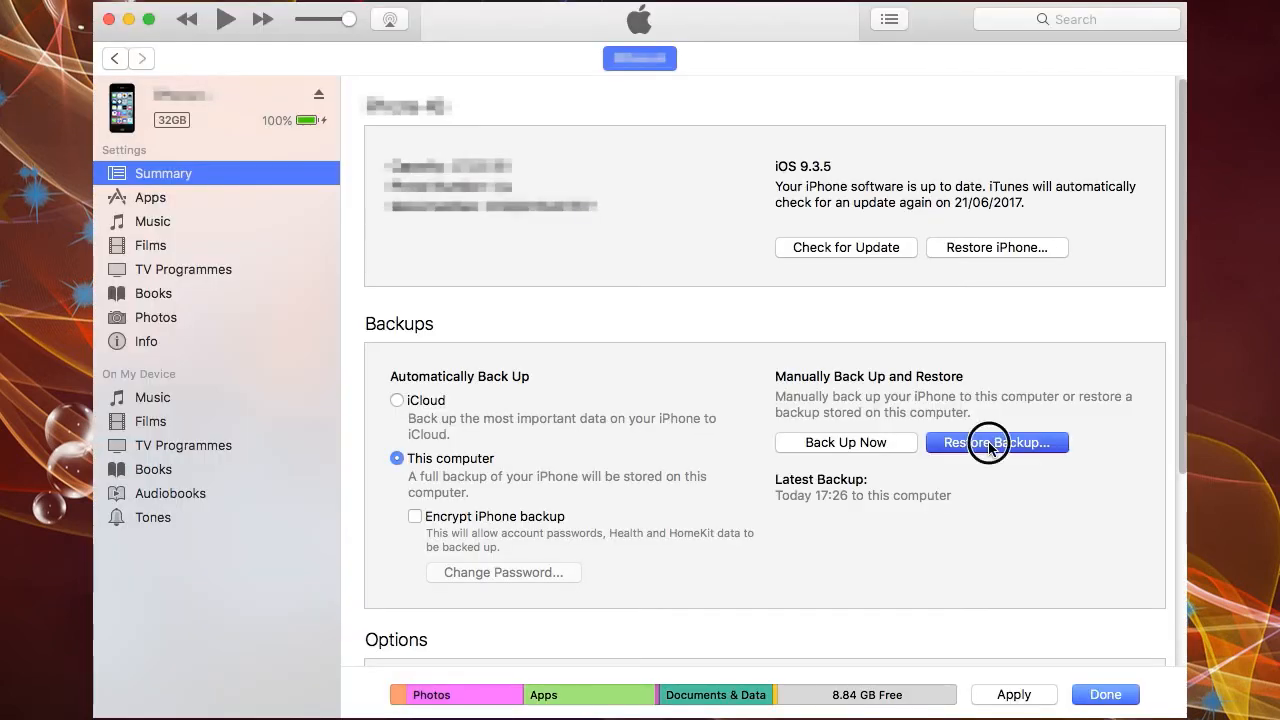
# - Open Restore Backup to see today's 17:26 iPhone backup offered for restore
pyautogui.click(989, 443)
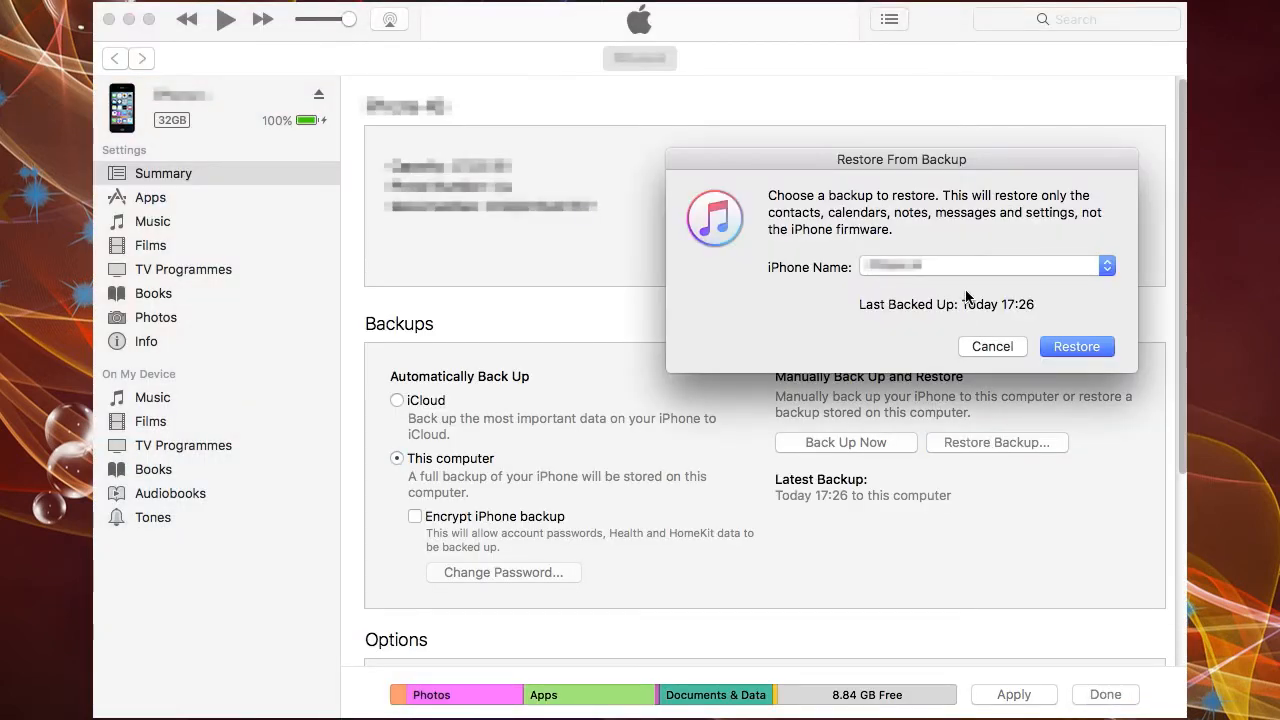
pyautogui.moveTo(1010, 280)
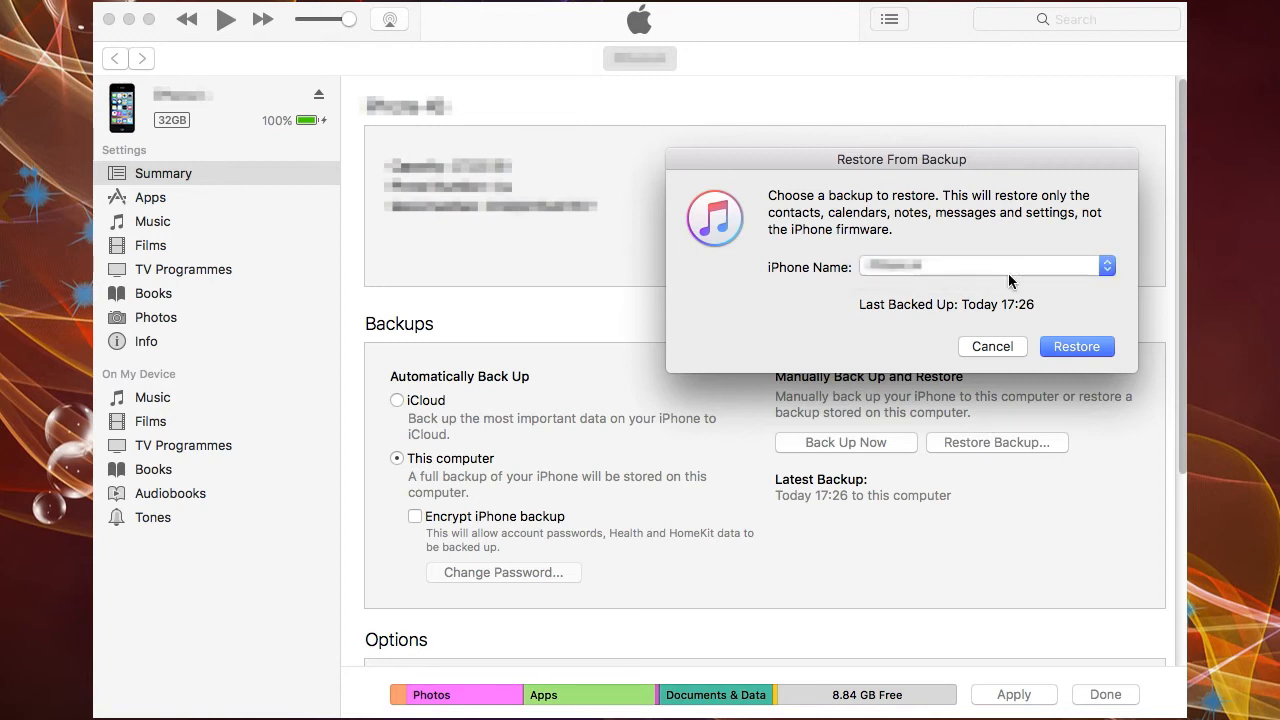
pyautogui.moveTo(946, 364)
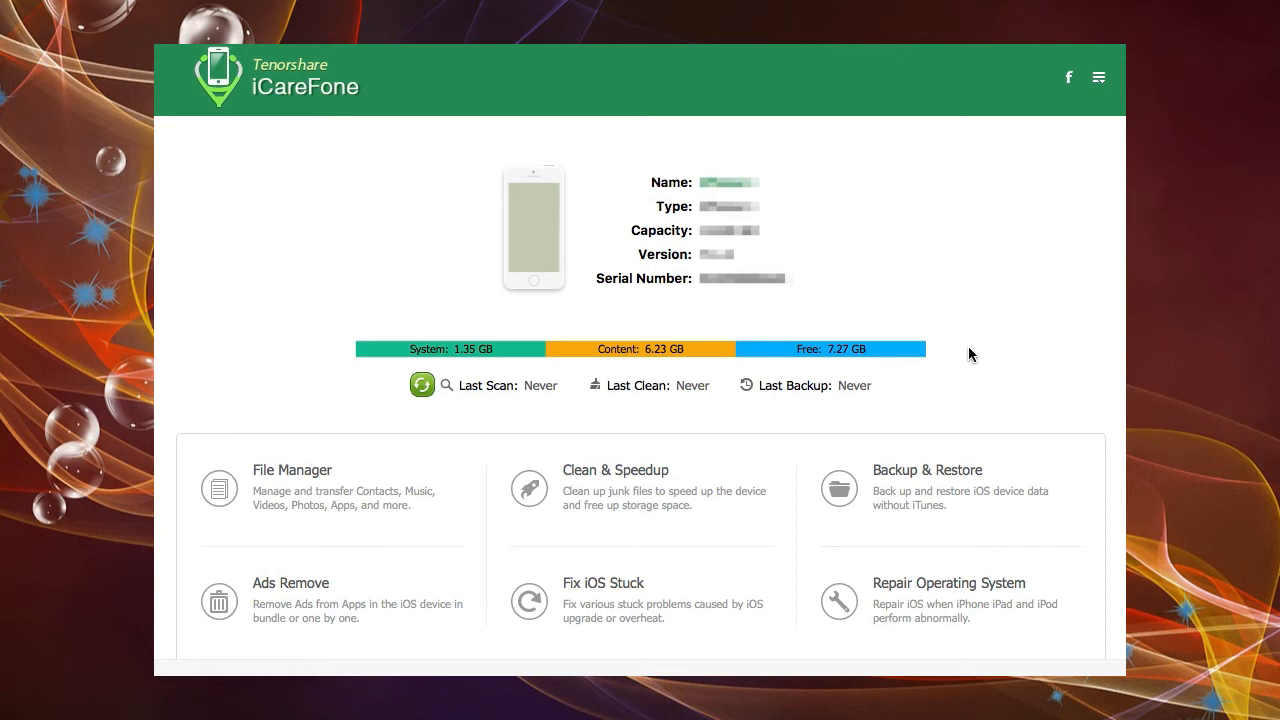
pyautogui.moveTo(923, 477)
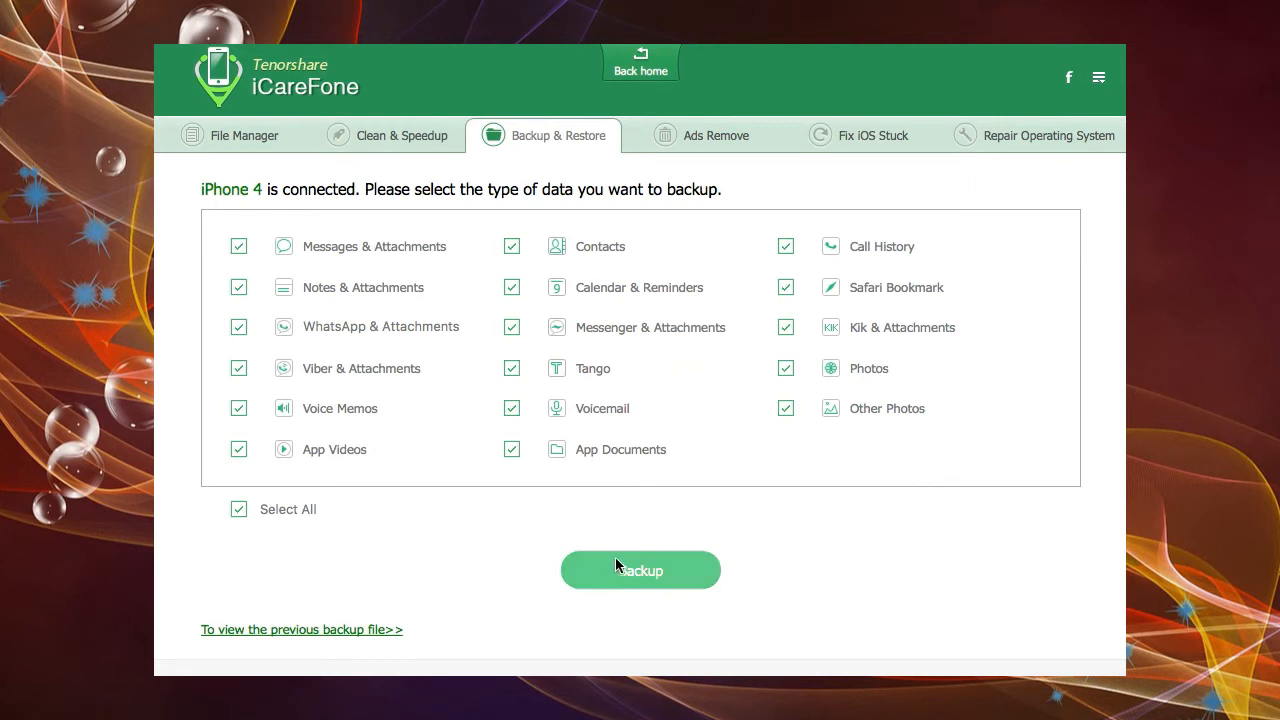
pyautogui.moveTo(740, 455)
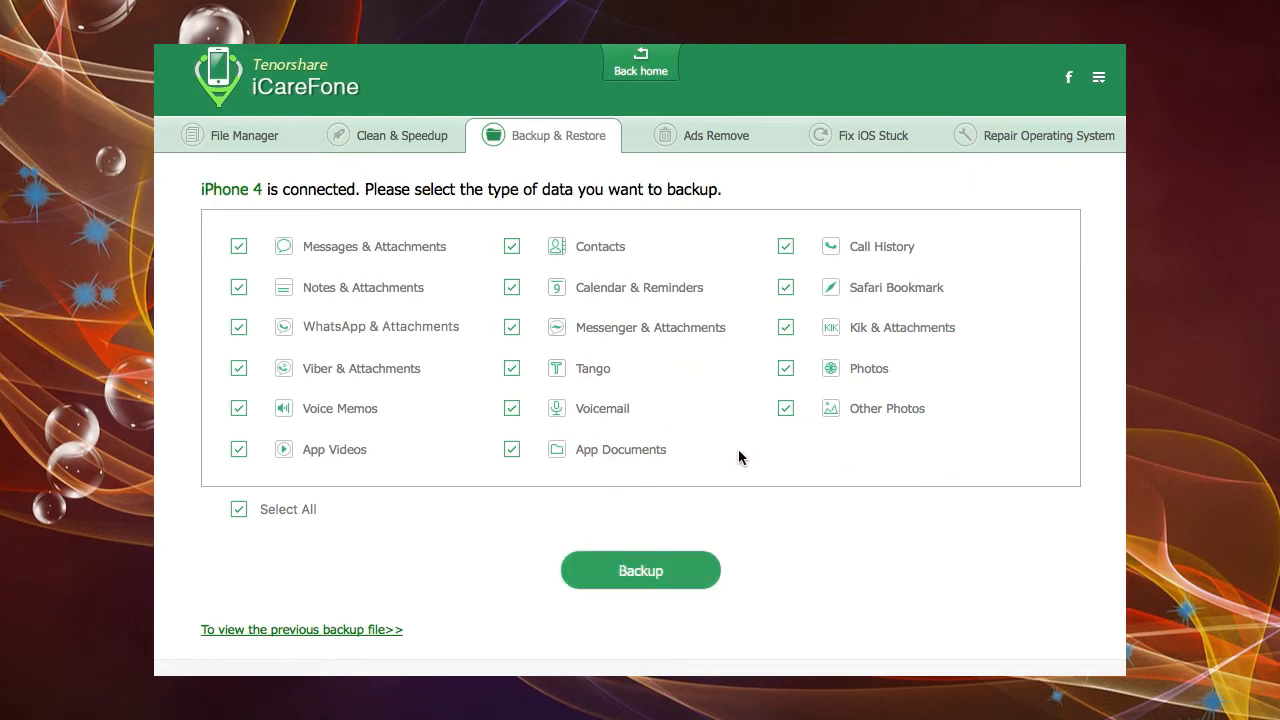
# - Run an iCareFone backup of the iPhone with all data types selected
pyautogui.click(640, 570)
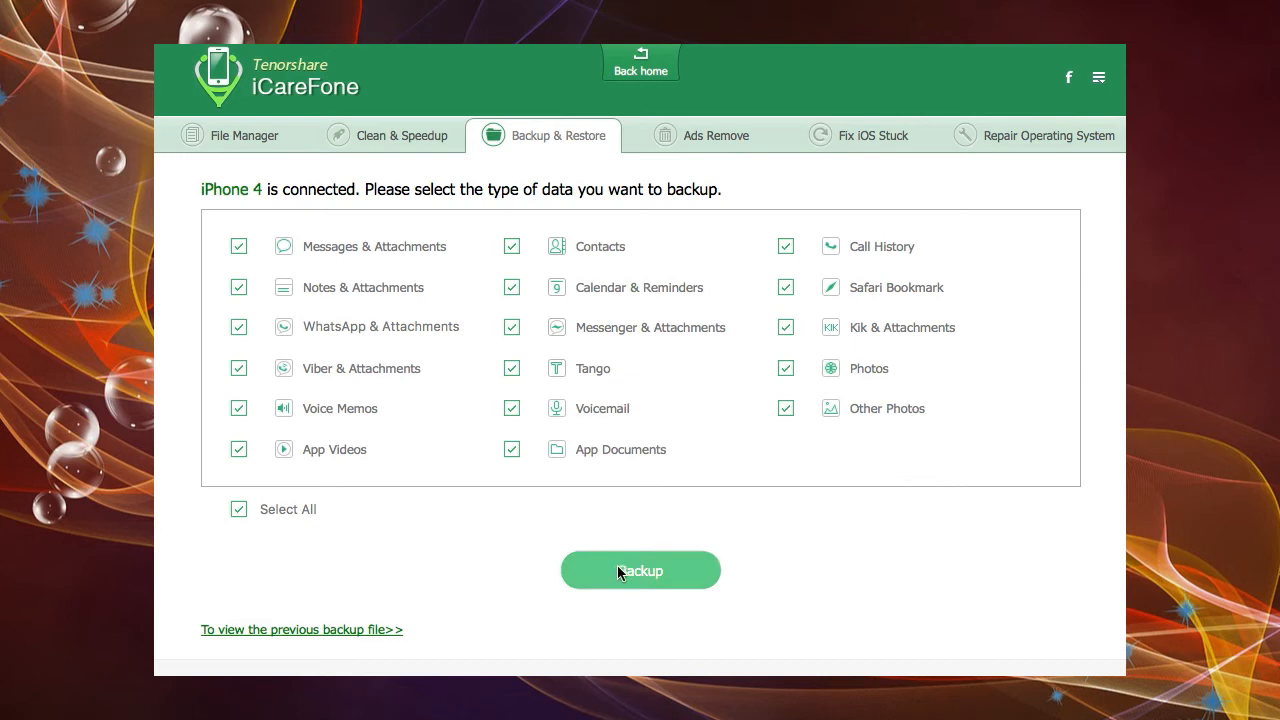
pyautogui.click(640, 570)
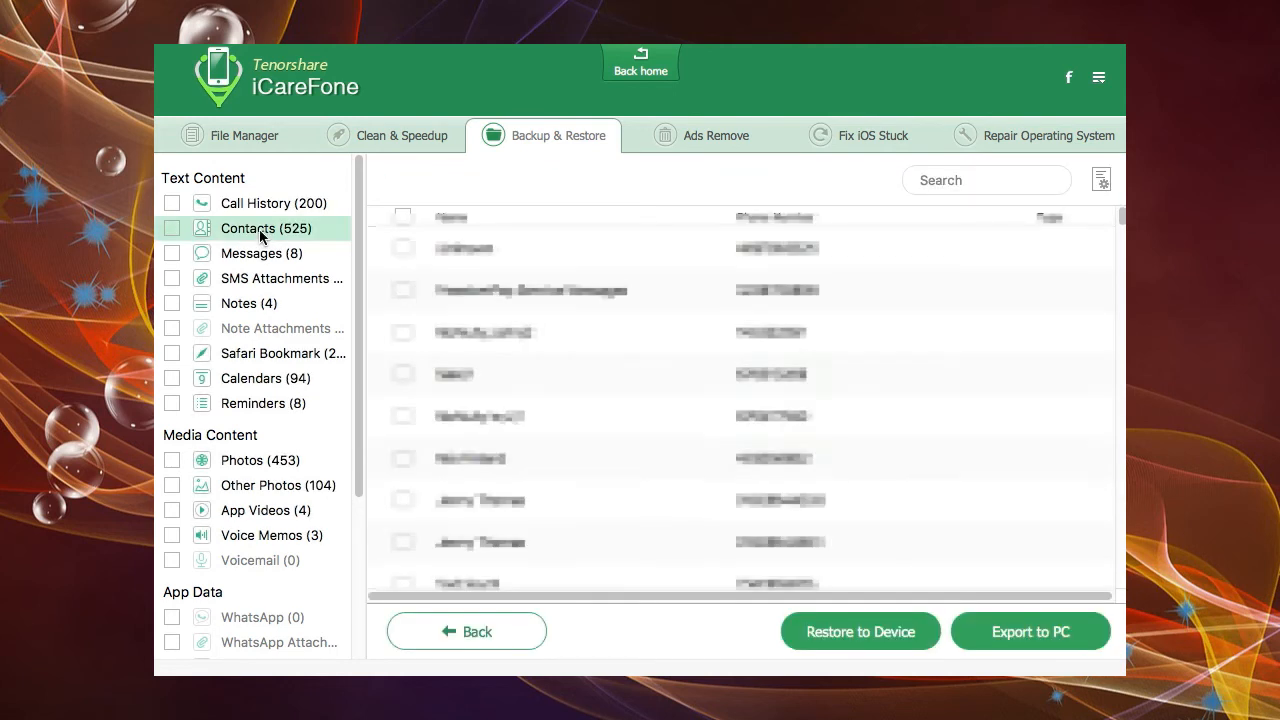
# - Browse backed-up messages, SMS attachments, notes, calendars and reminders, then list previous backups
pyautogui.click(260, 253)
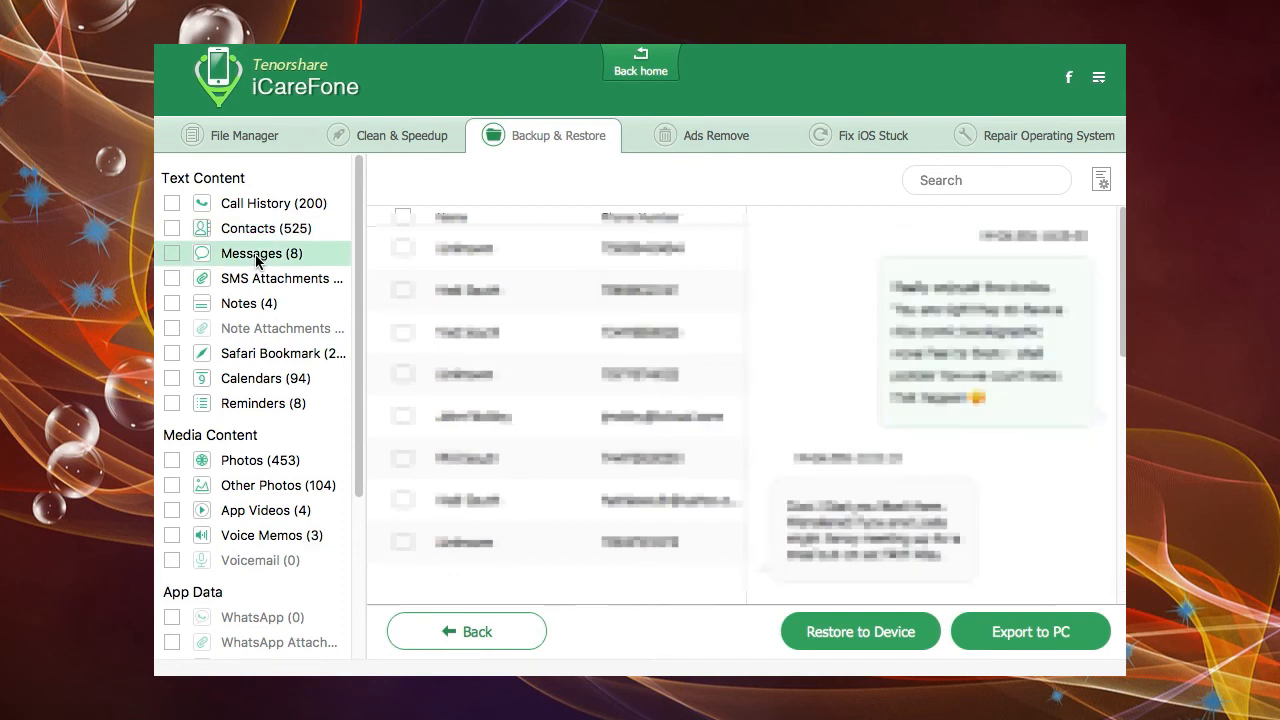
pyautogui.click(281, 278)
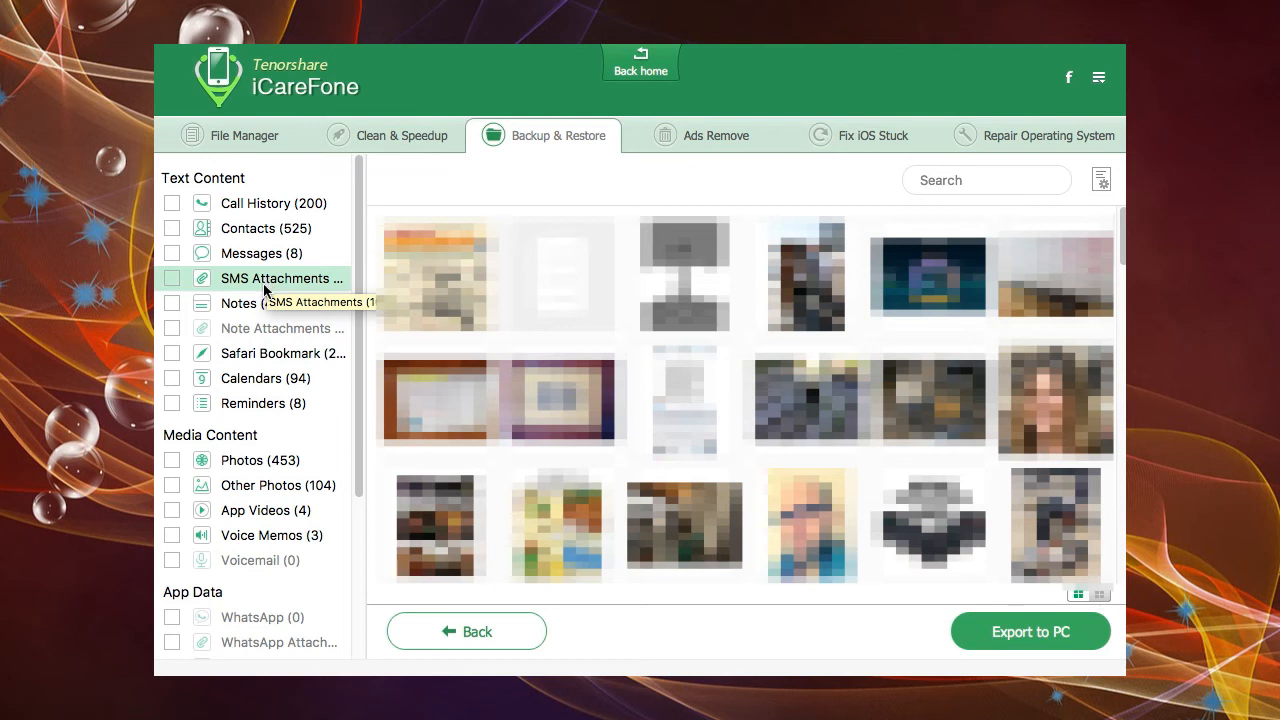
pyautogui.click(240, 303)
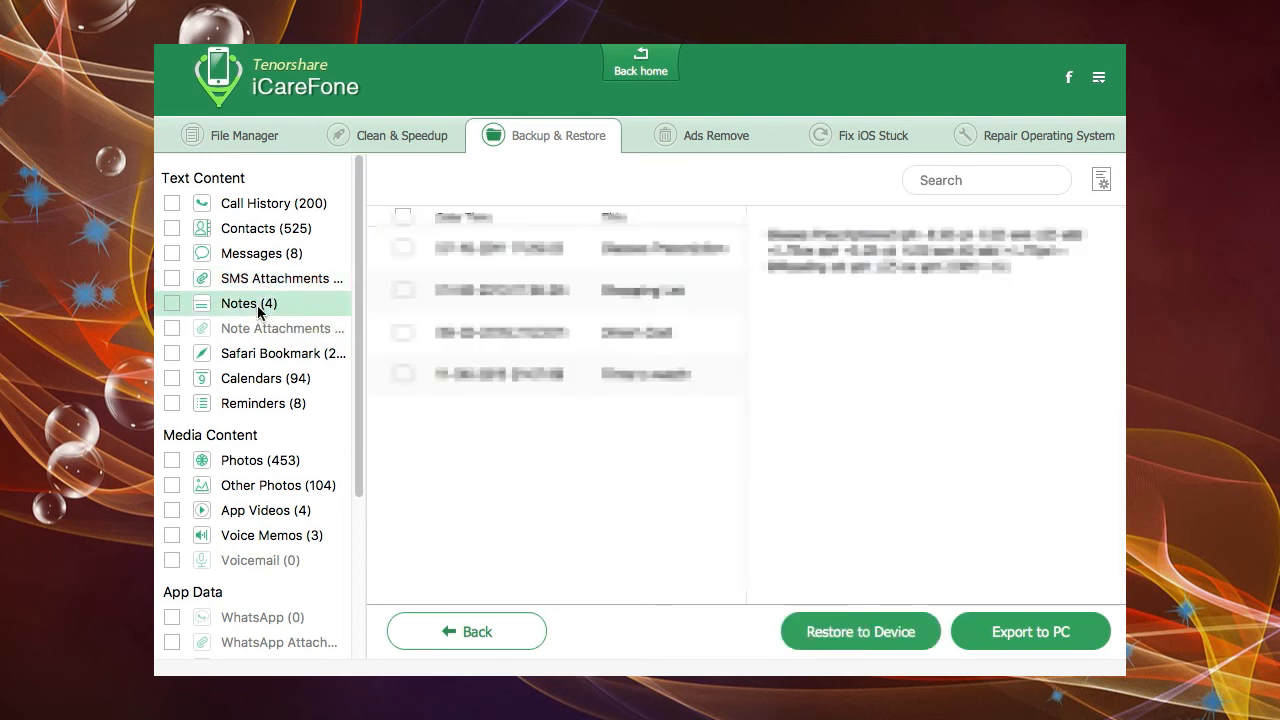
pyautogui.moveTo(268, 358)
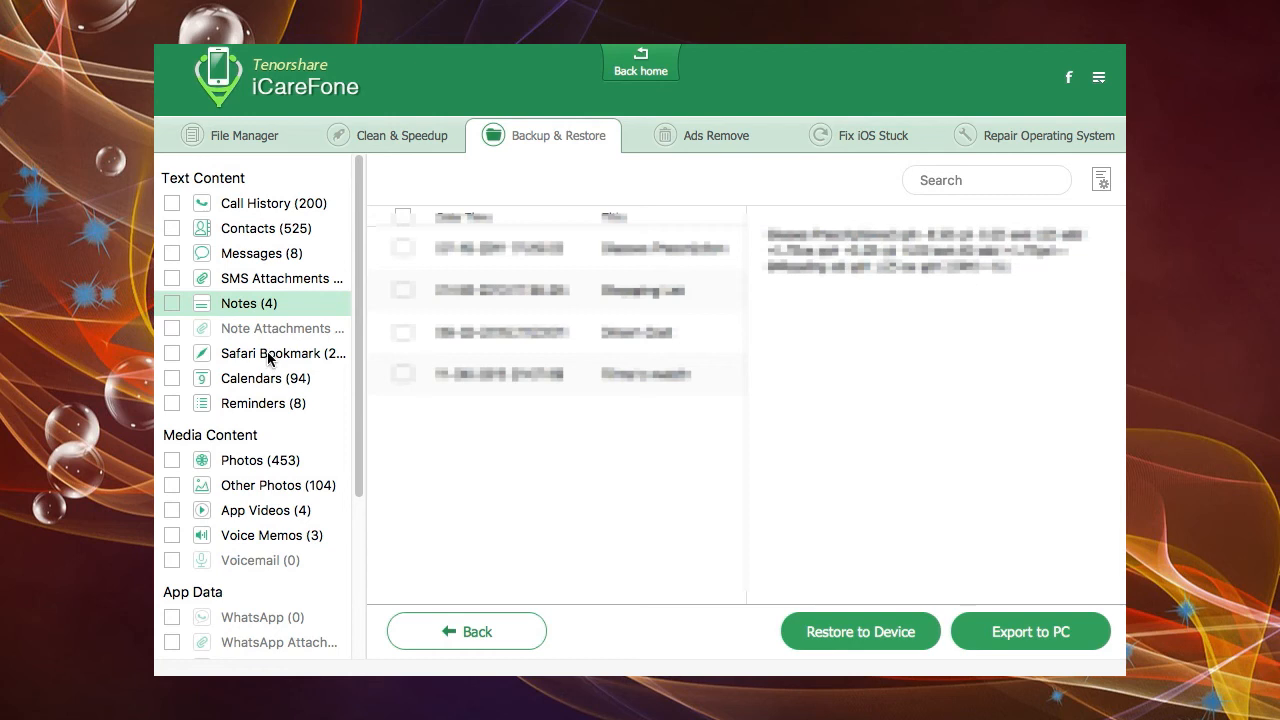
pyautogui.click(265, 378)
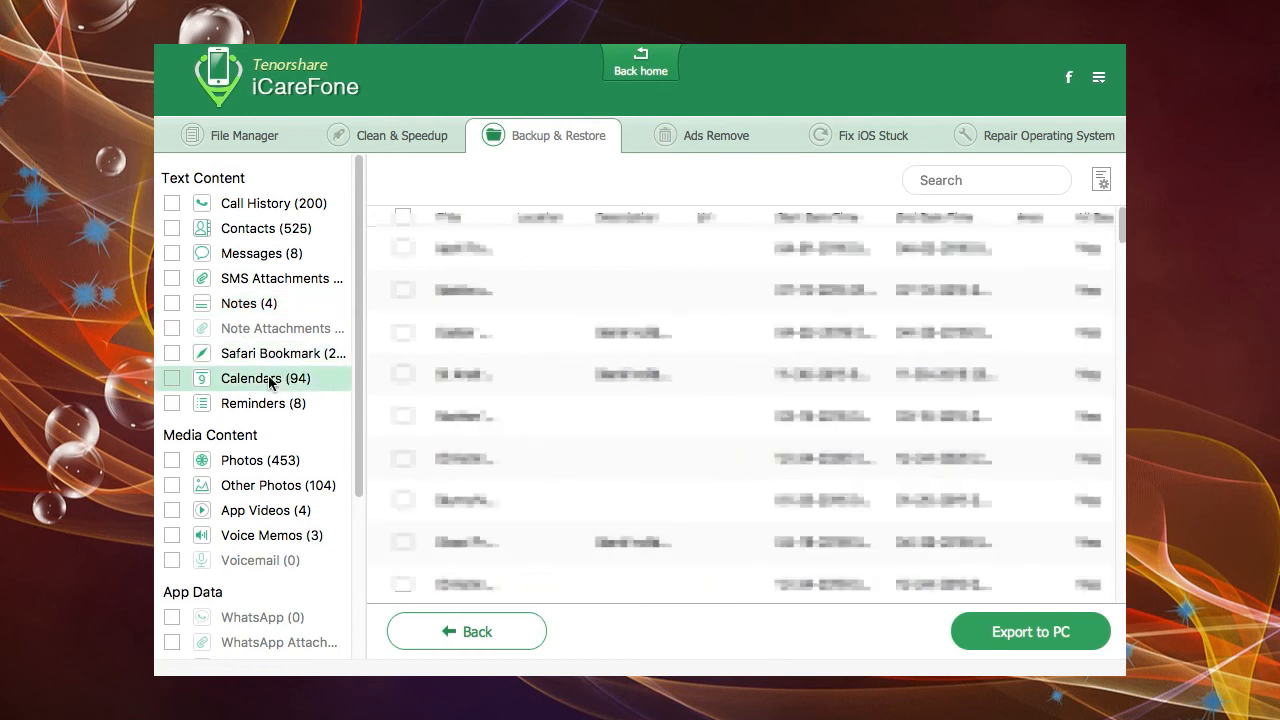
pyautogui.moveTo(268, 418)
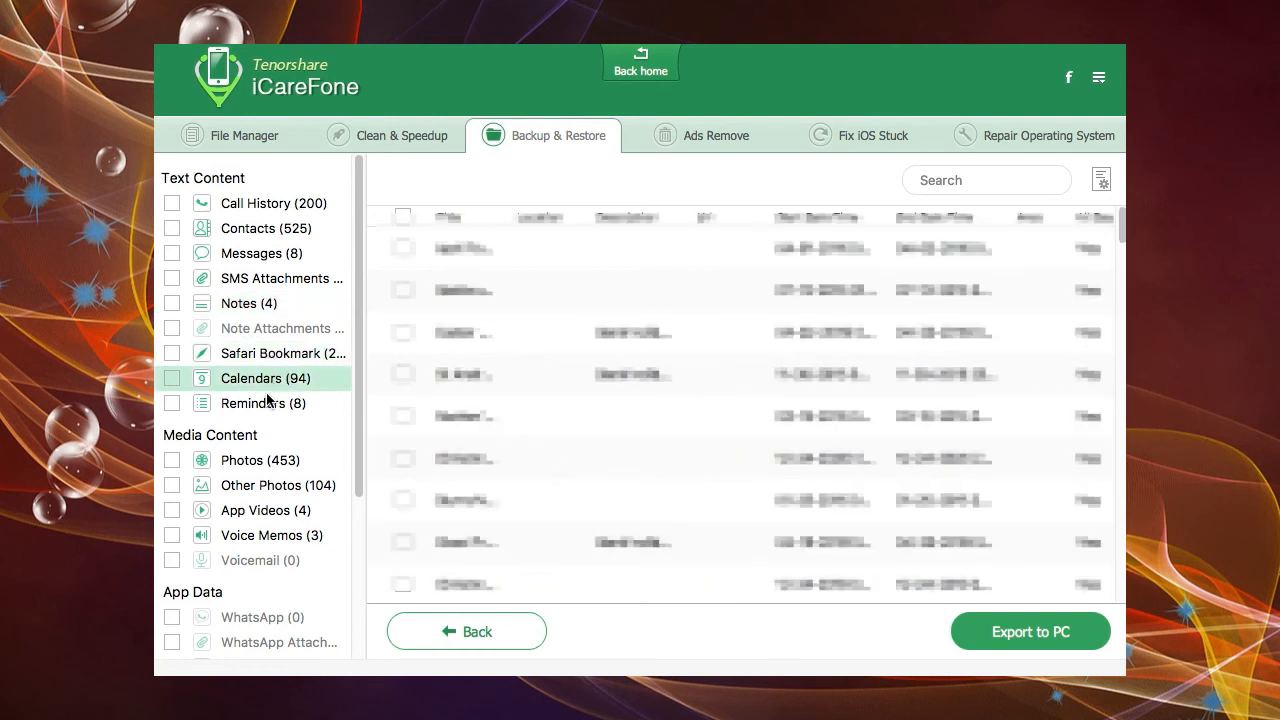
pyautogui.click(262, 404)
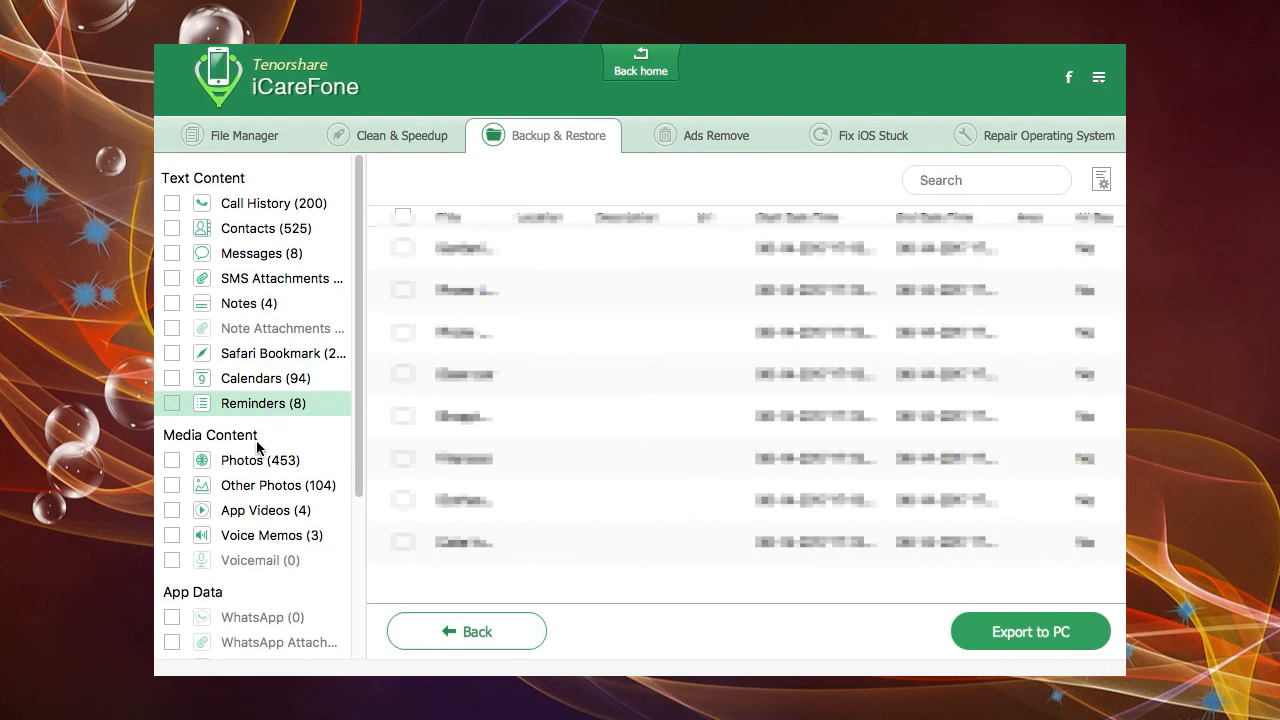
pyautogui.click(259, 460)
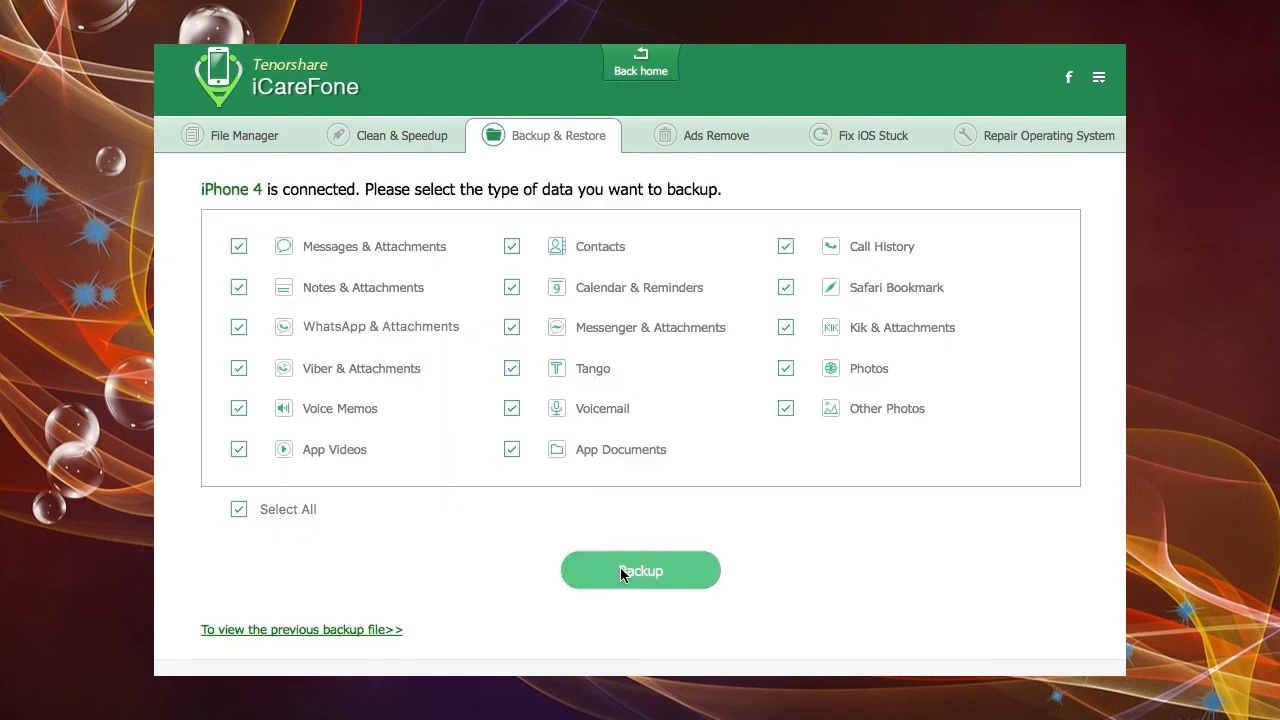
pyautogui.click(301, 630)
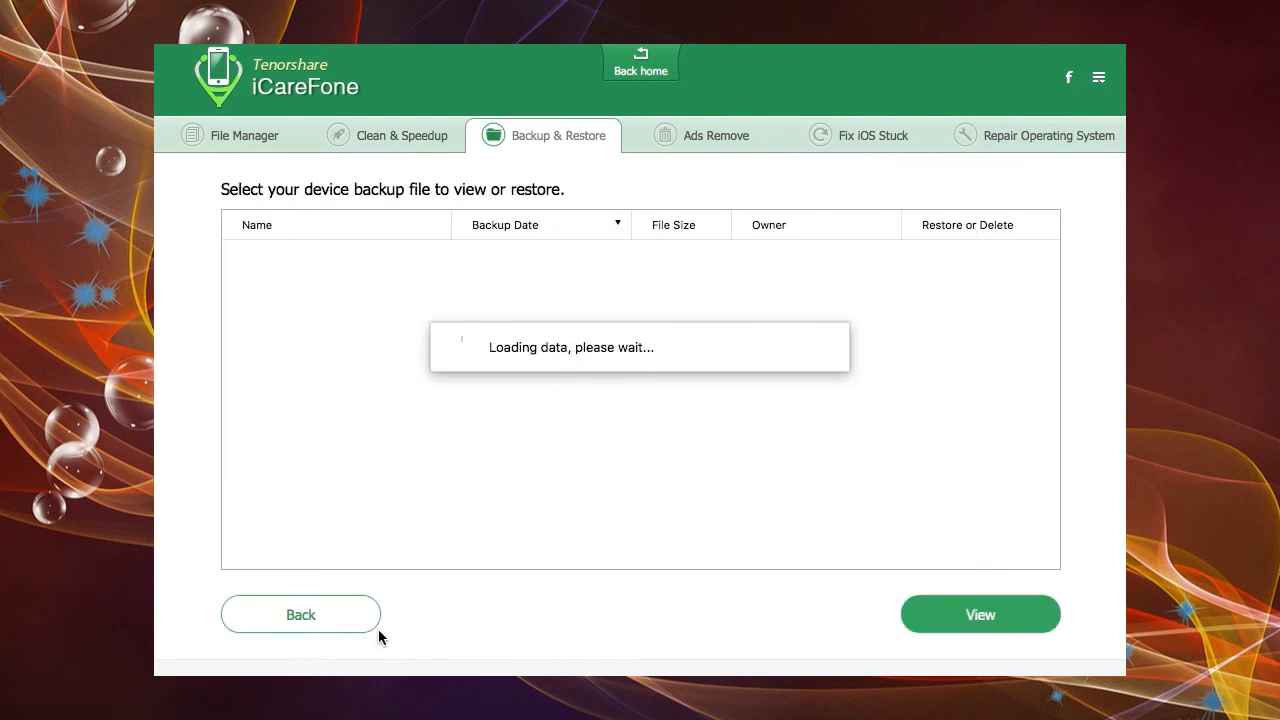